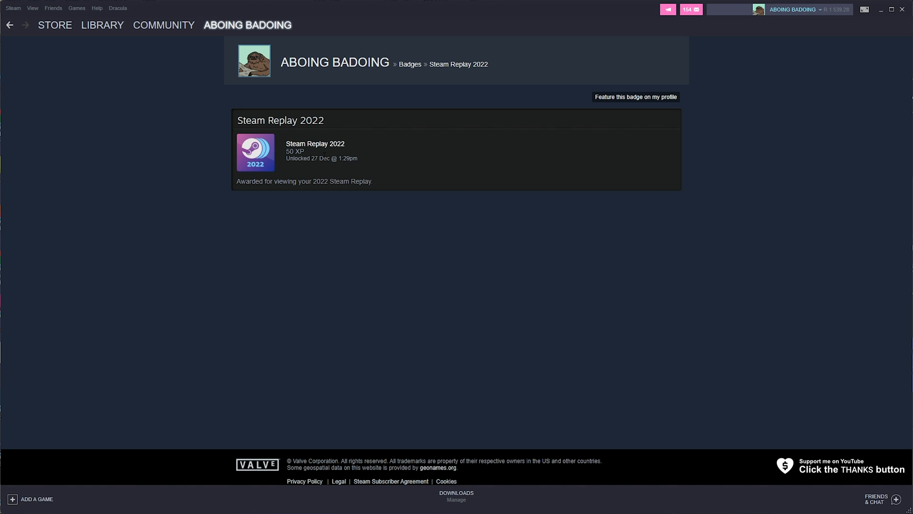
mouse_move(401, 152)
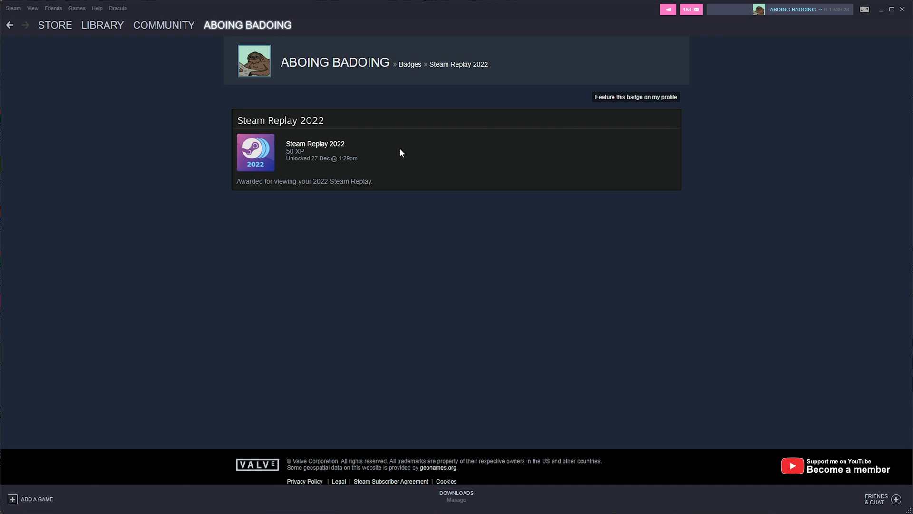
mouse_move(50, 30)
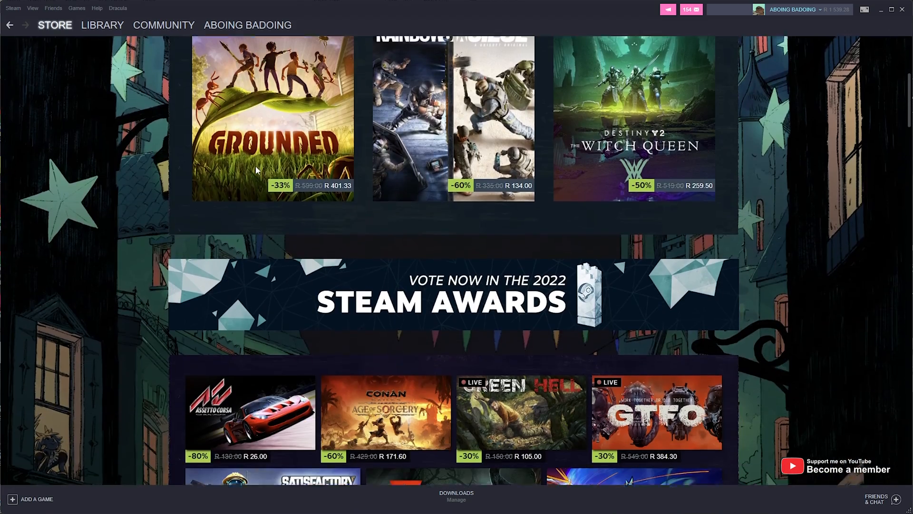
Step: Open Steam Replay 2022 from the store's New & Noteworthy menu
scroll("down", 3)
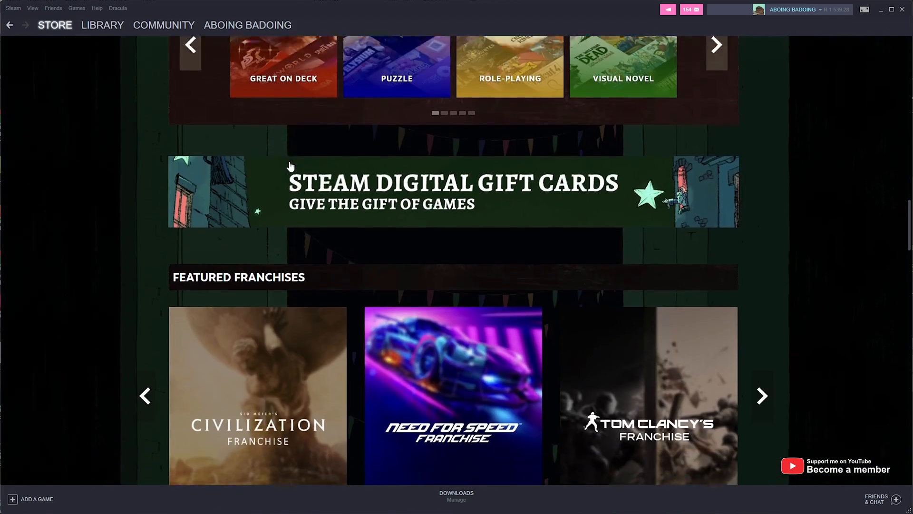
scroll("down", 3)
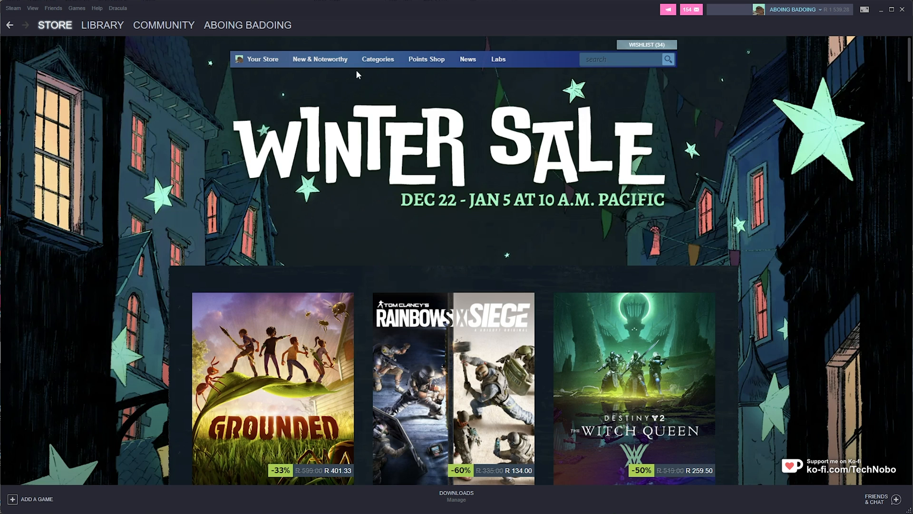
left_click(319, 59)
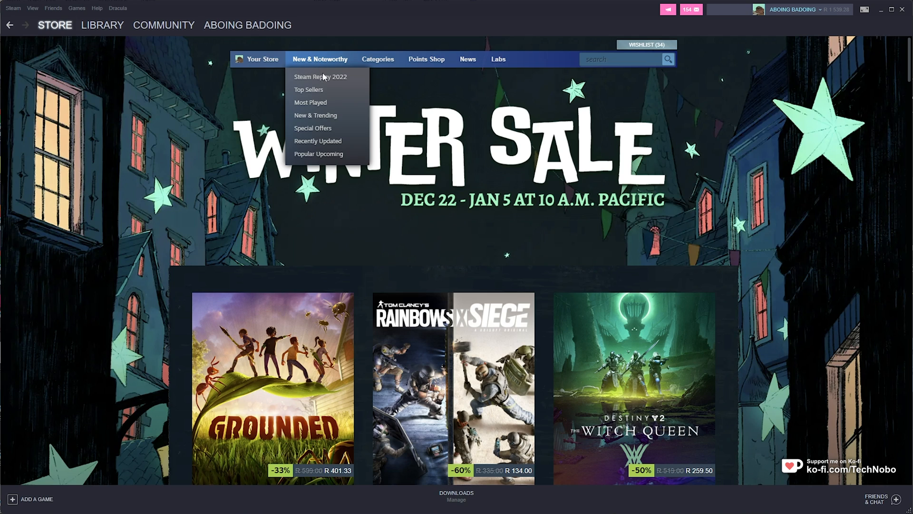
mouse_move(334, 78)
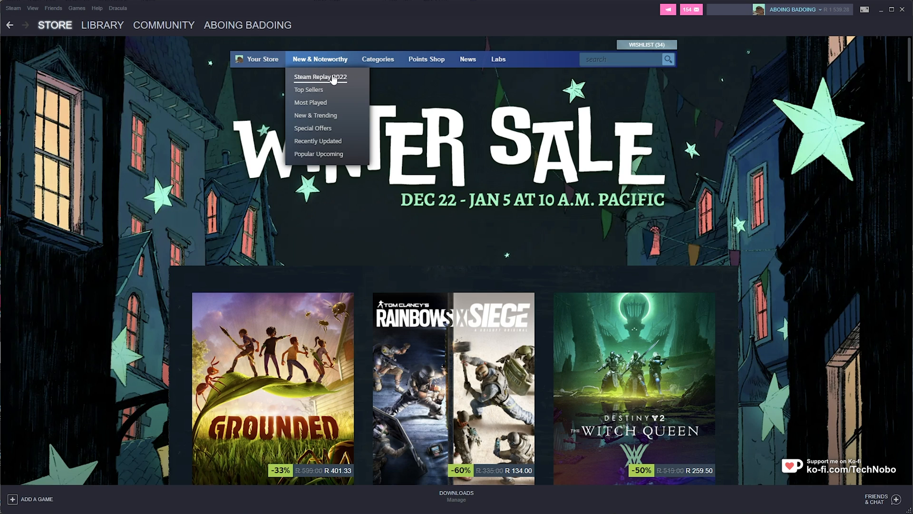
left_click(320, 76)
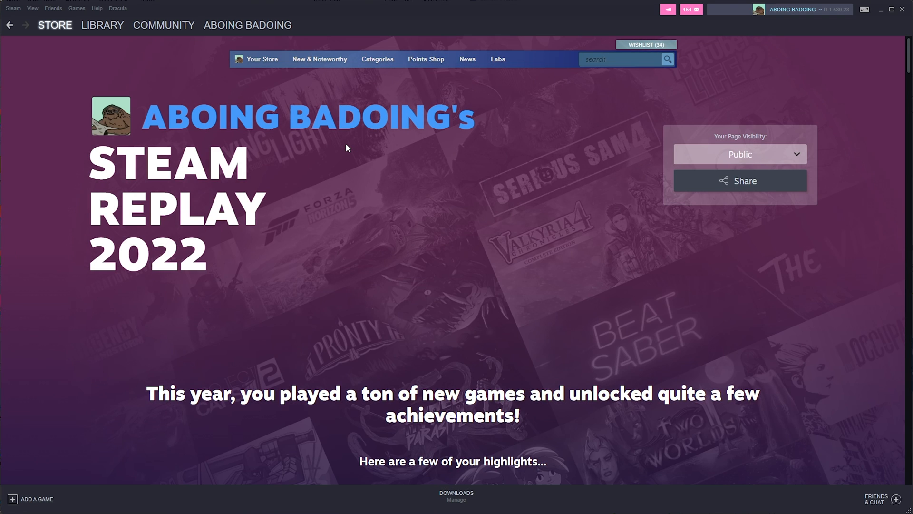
mouse_move(337, 144)
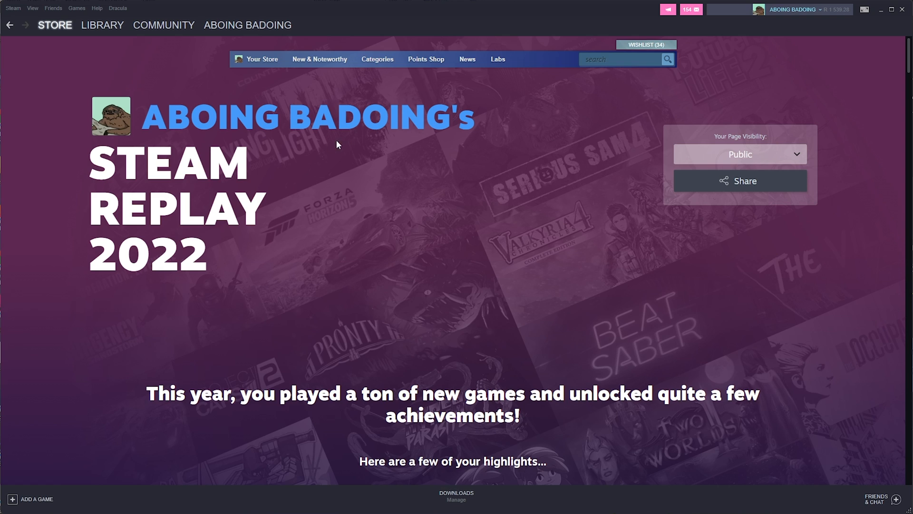
mouse_move(449, 144)
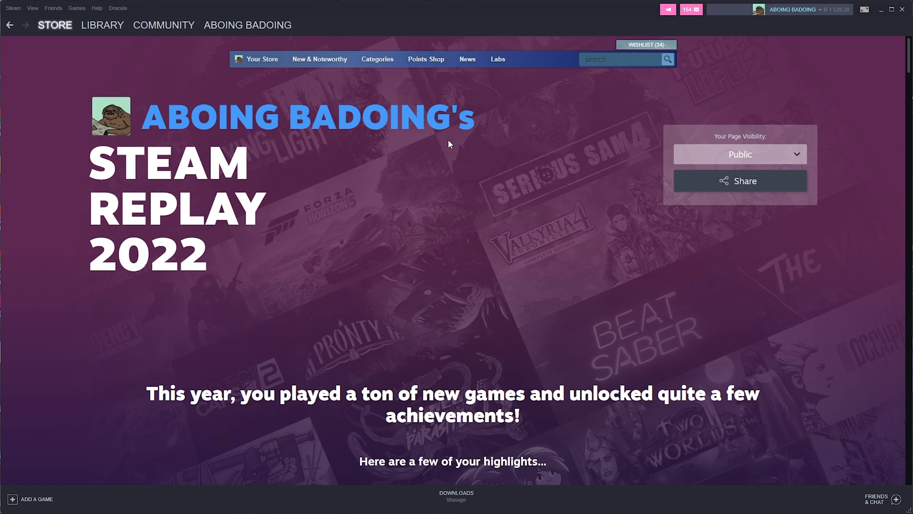
Step: Scroll the Replay page to the bottom, reaching the Share button and visibility options
scroll("down", 3)
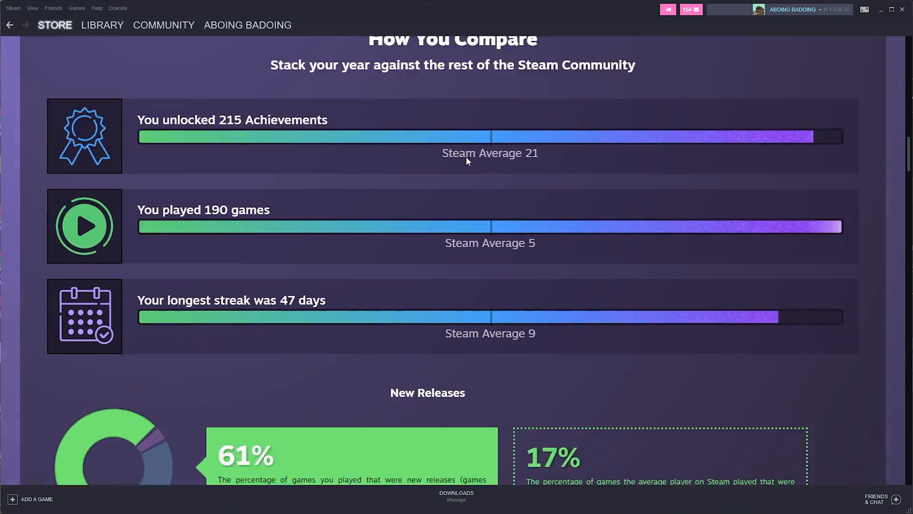
scroll("down", 3)
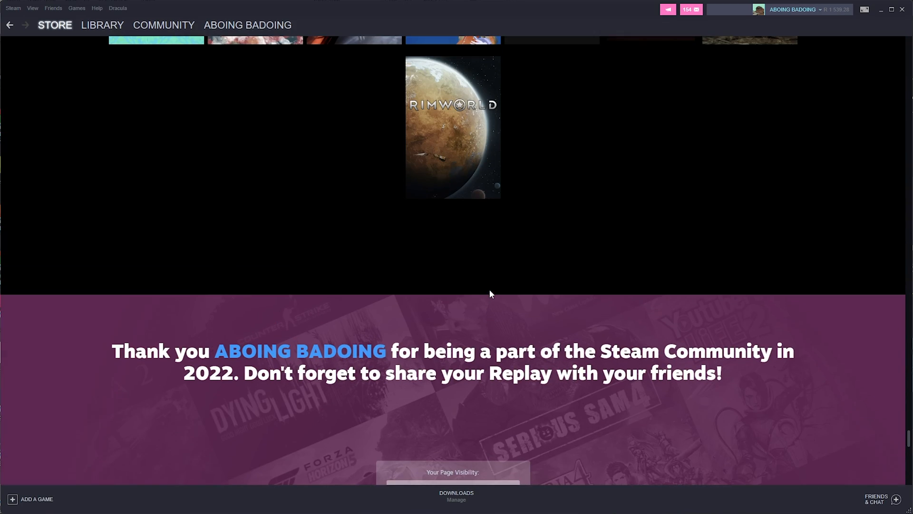
scroll("down", 3)
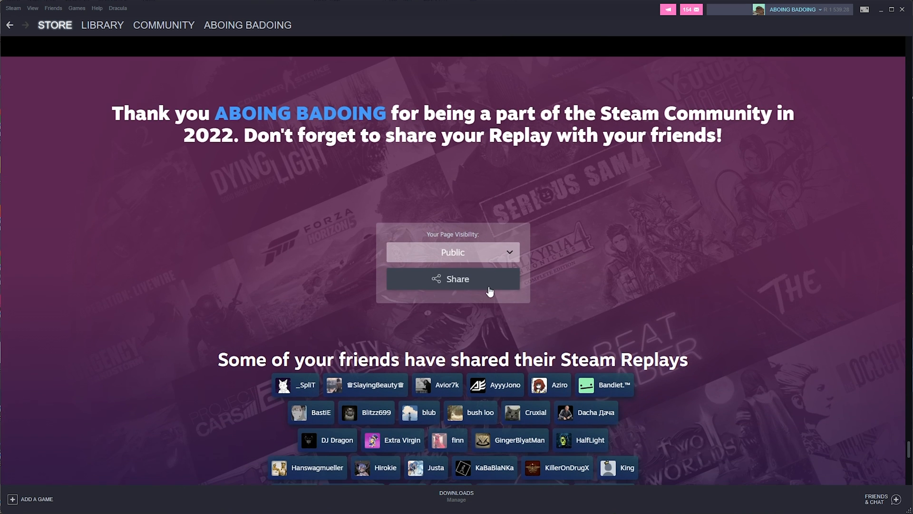
scroll("down", 3)
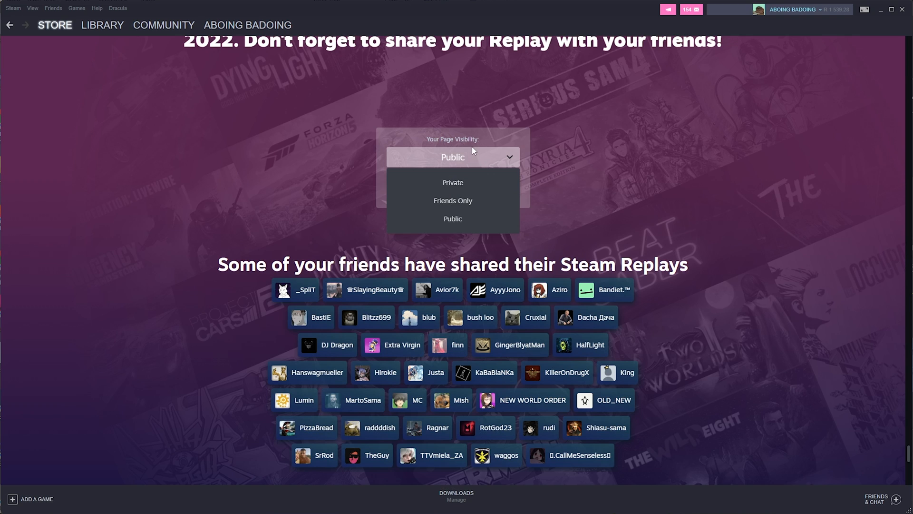
left_click(453, 219)
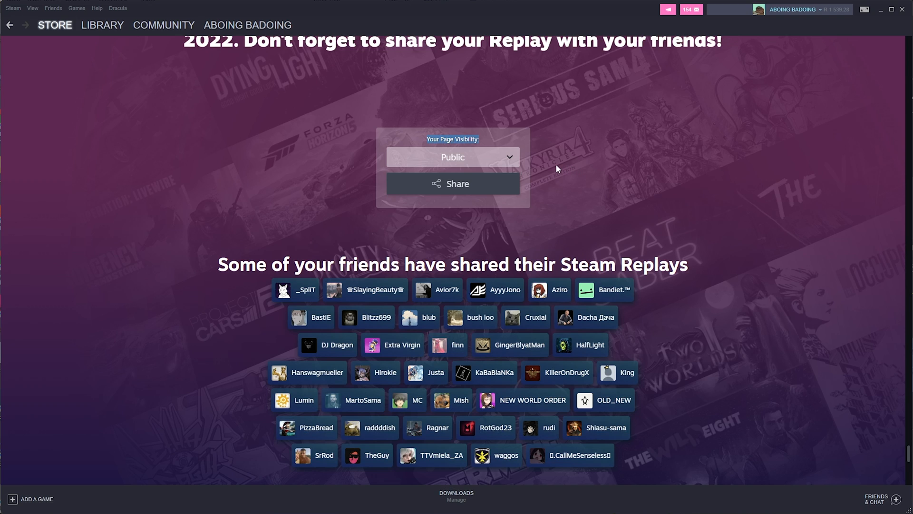
mouse_move(822, 299)
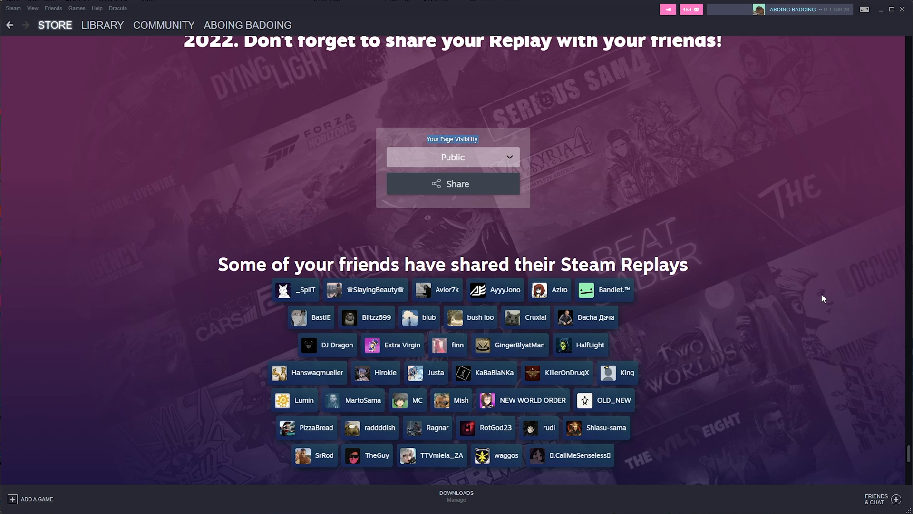
mouse_move(835, 313)
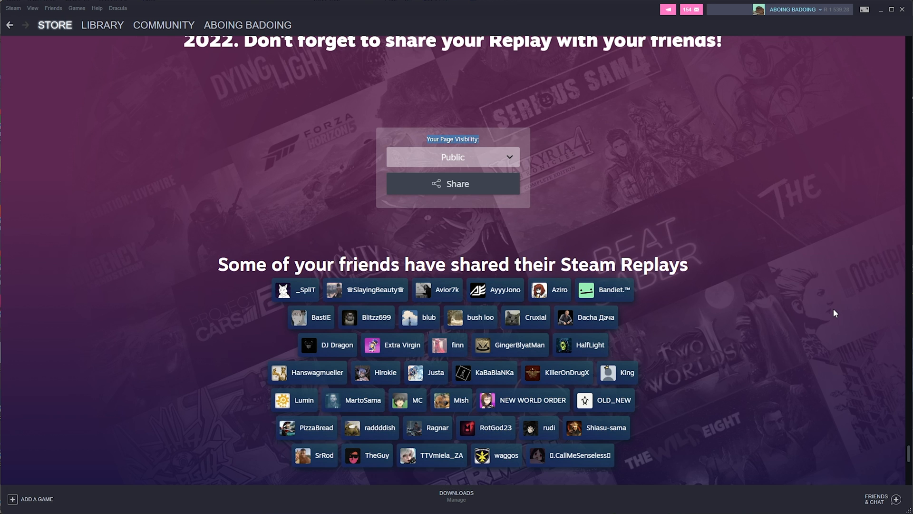